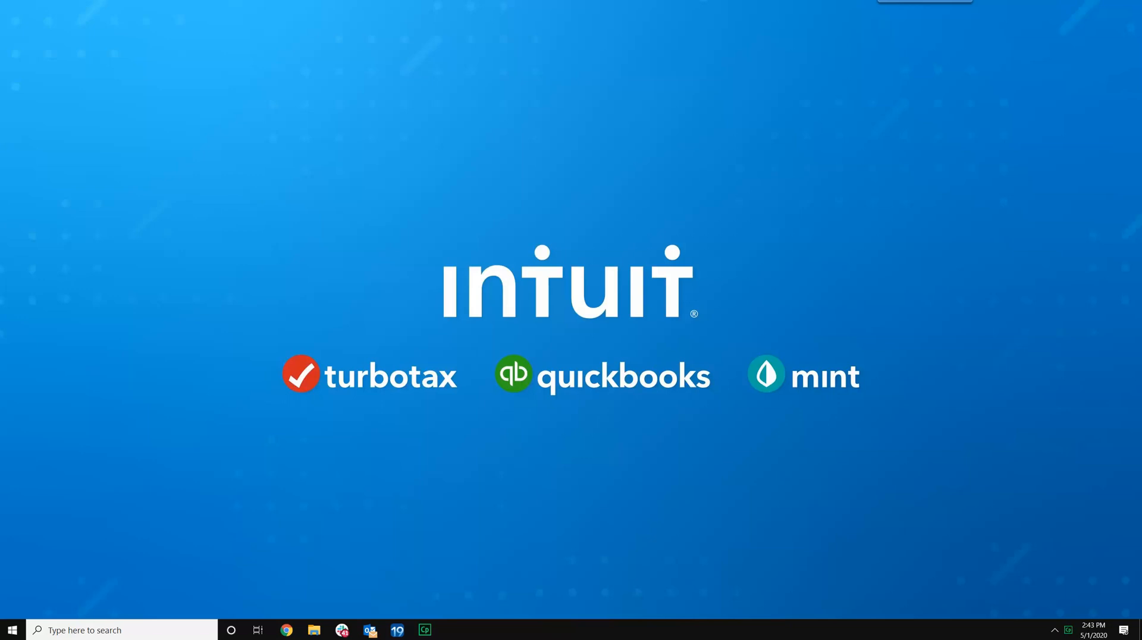
pyautogui.moveTo(445, 566)
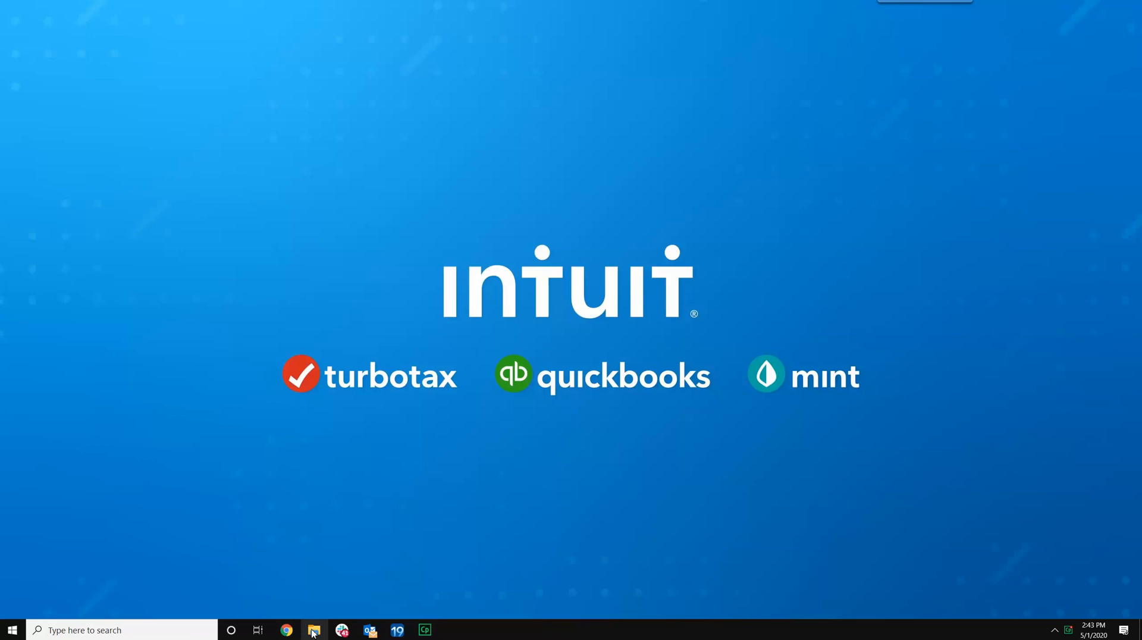
pyautogui.moveTo(314, 631)
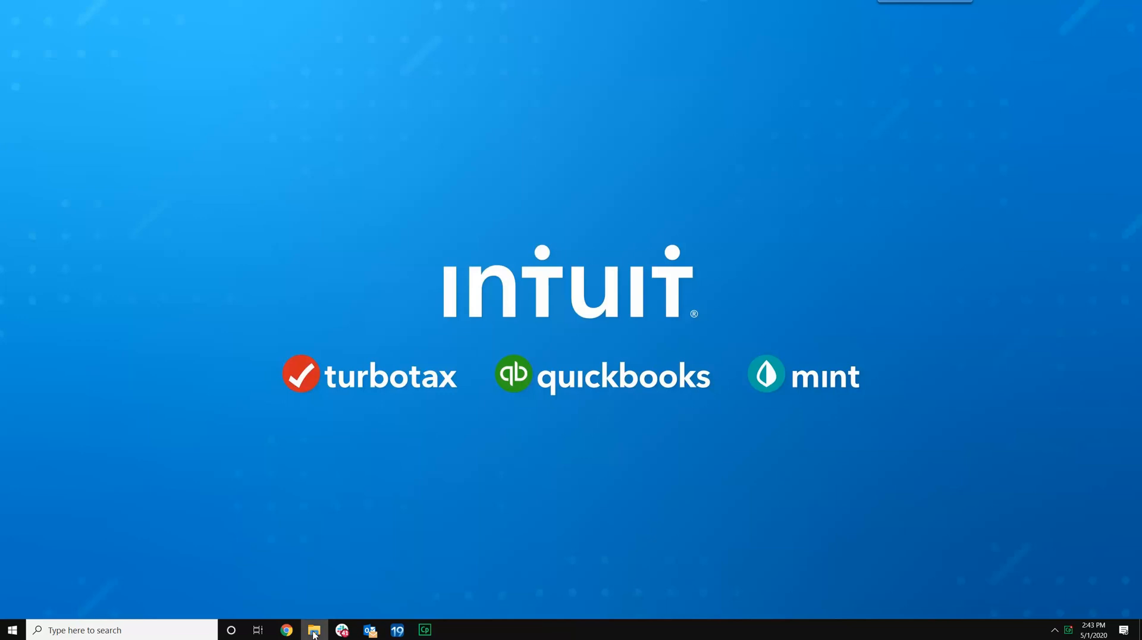
# Browse to C:\ProWin19 in File Explorer and copy the 19Data folder
pyautogui.click(314, 629)
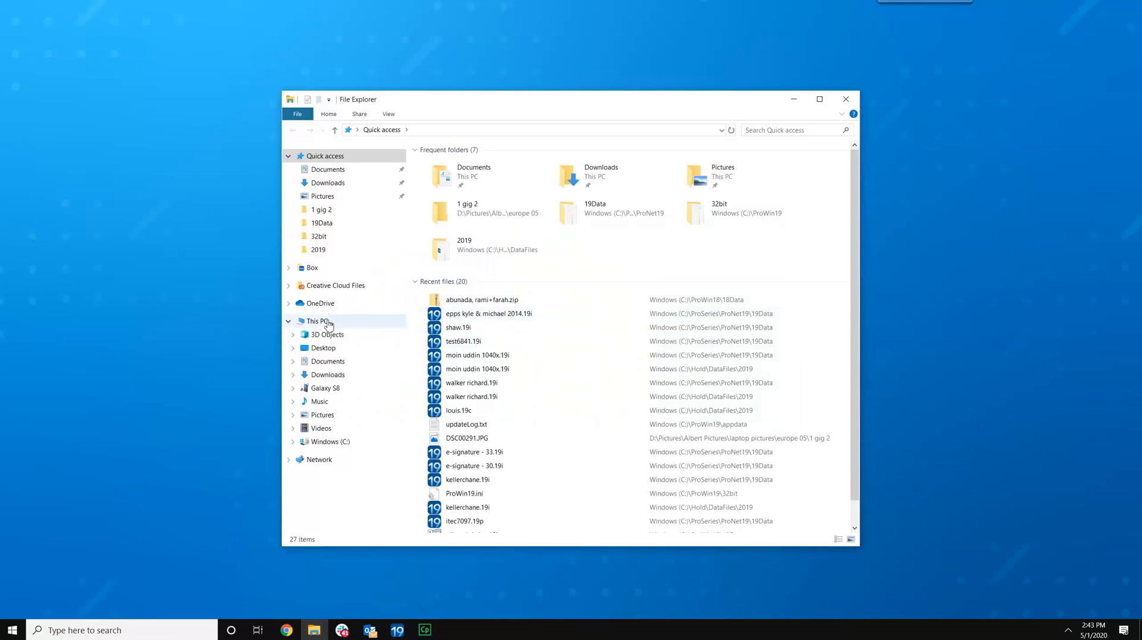
pyautogui.click(314, 320)
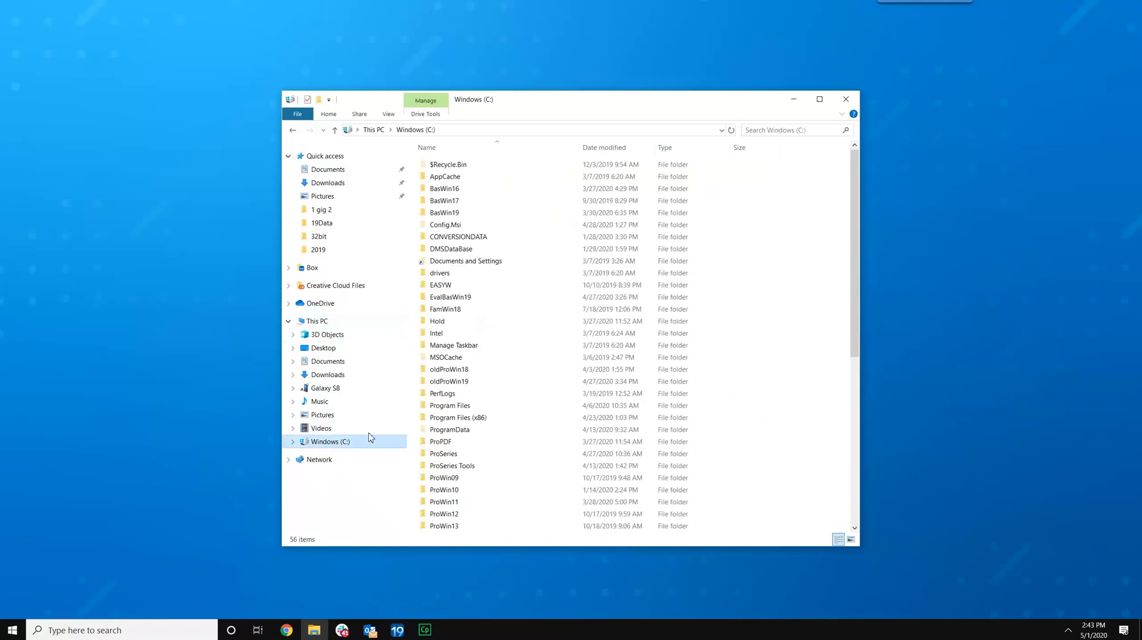
pyautogui.scroll(-3)
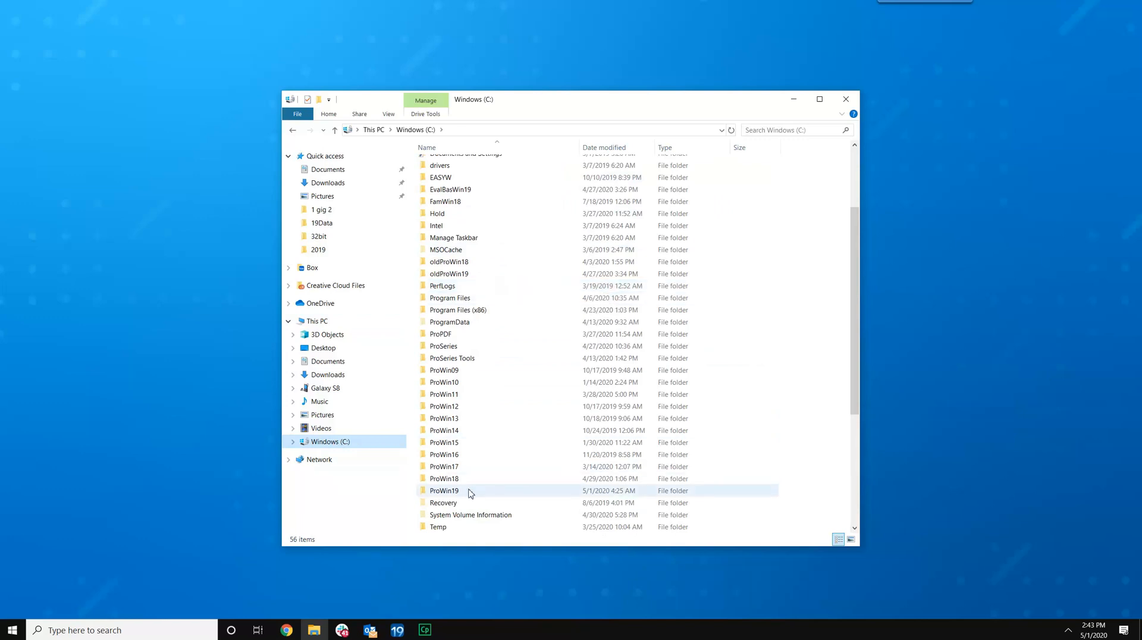
pyautogui.moveTo(436, 491)
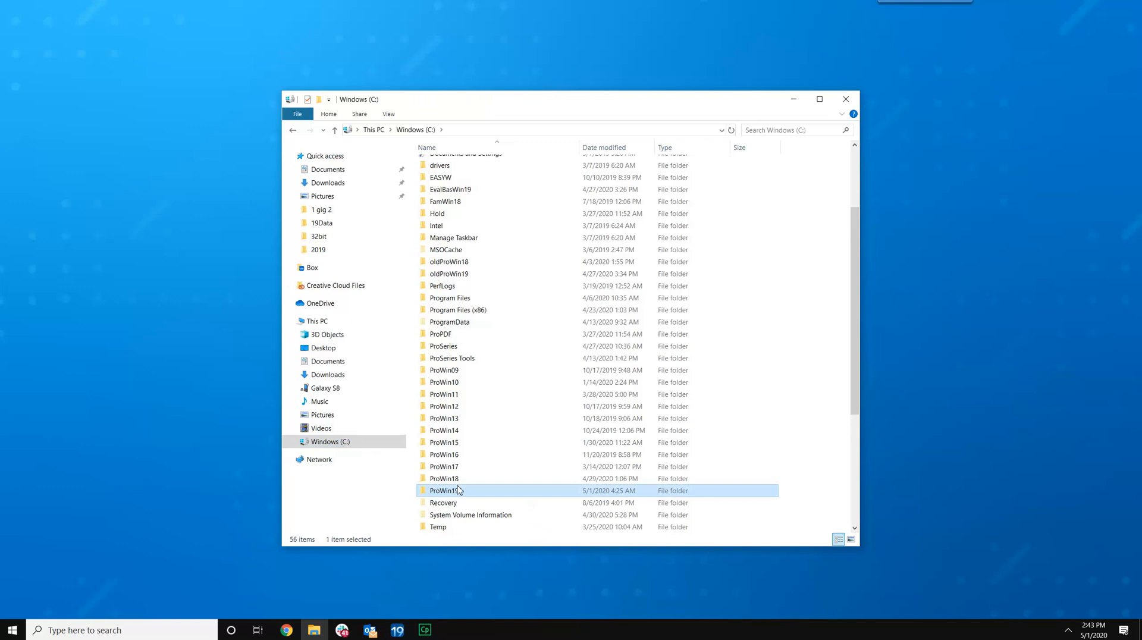
pyautogui.doubleClick(443, 490)
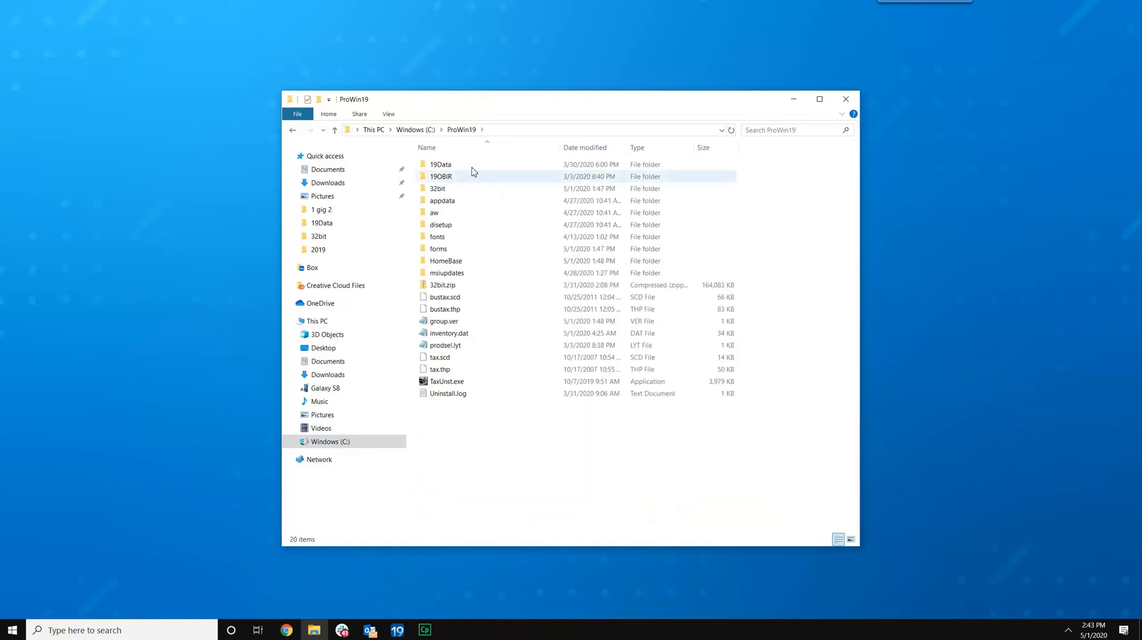
pyautogui.rightClick(440, 164)
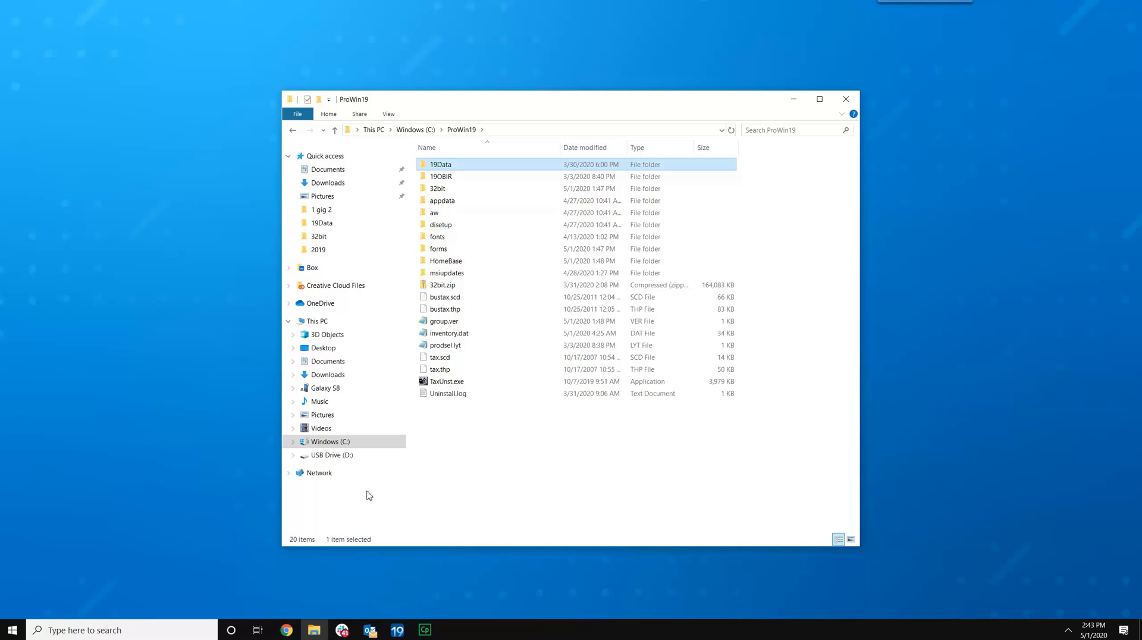
pyautogui.moveTo(356, 459)
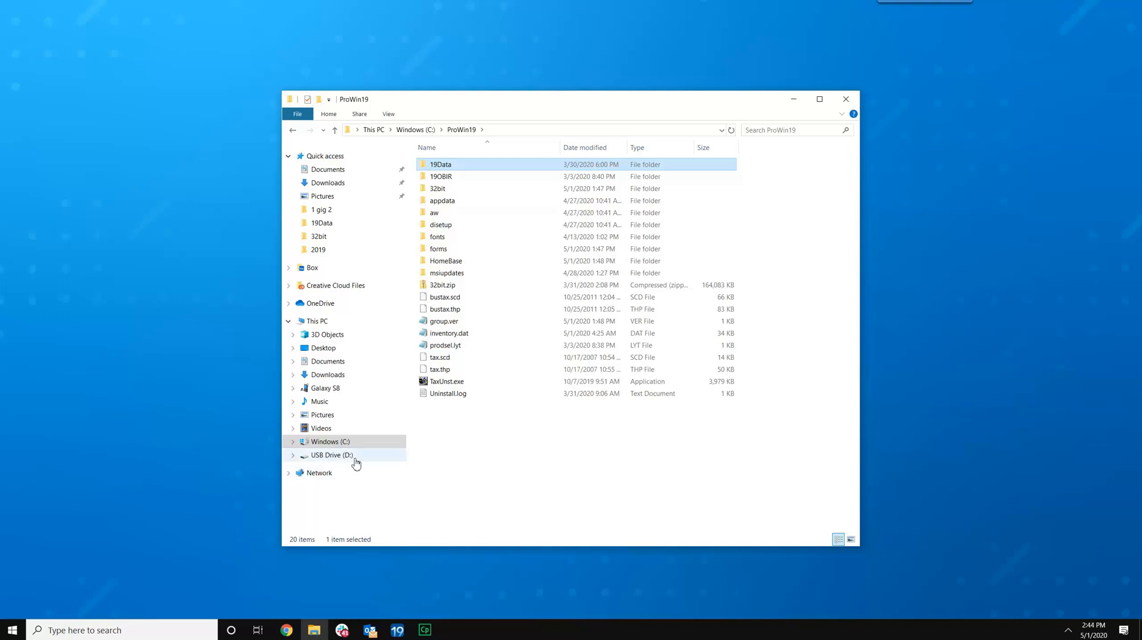
pyautogui.moveTo(331, 460)
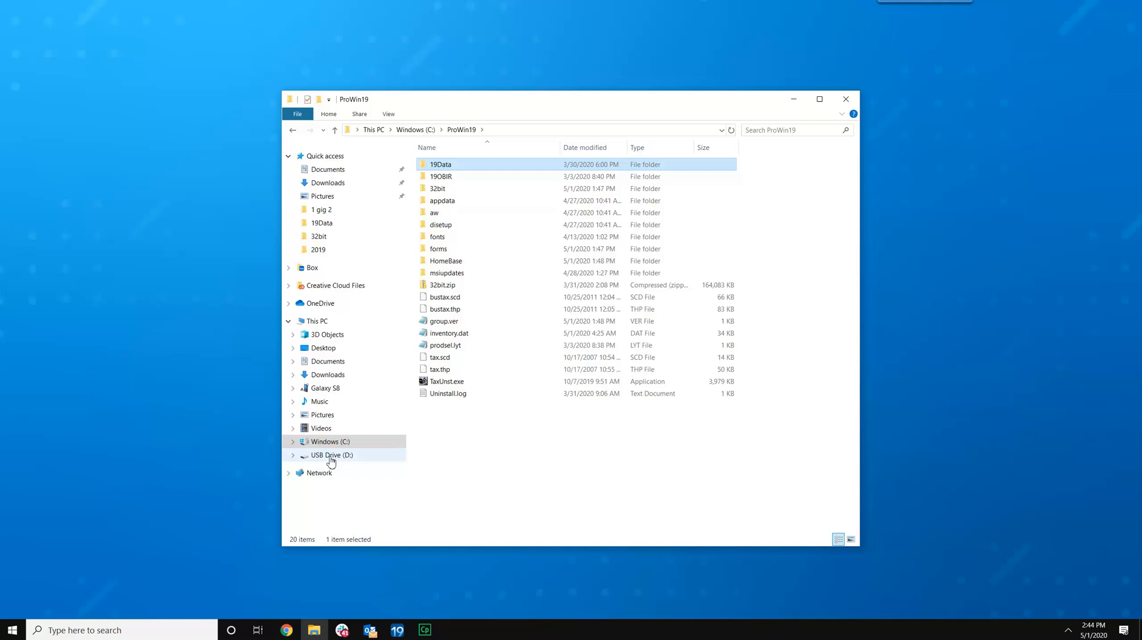
# Paste the 19Data folder onto USB Drive (D:)
pyautogui.click(331, 455)
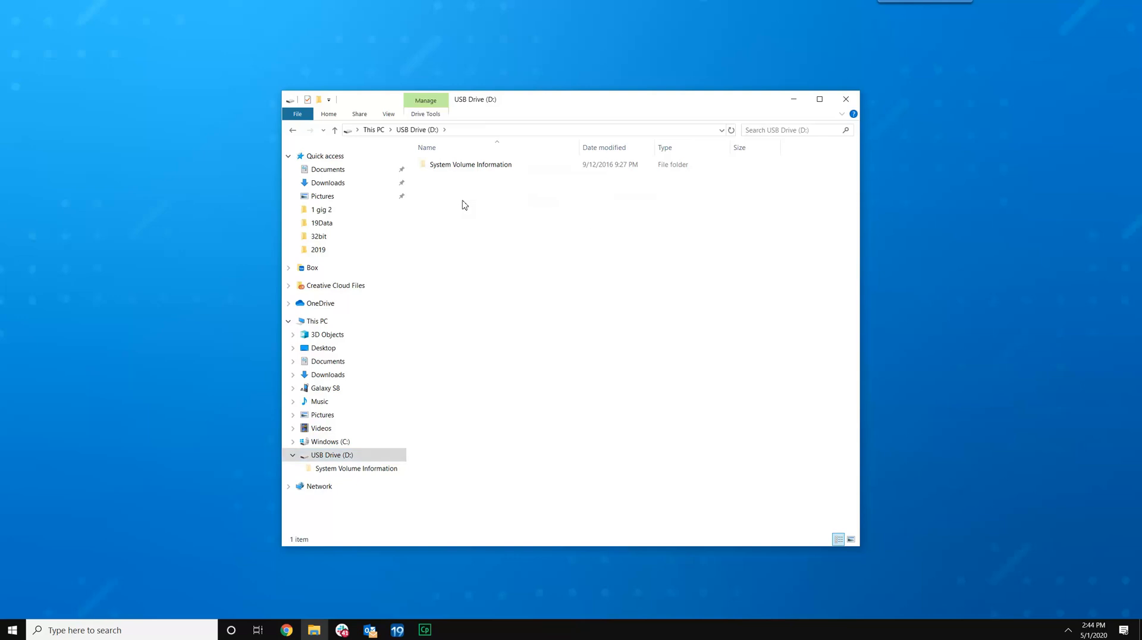
pyautogui.rightClick(523, 282)
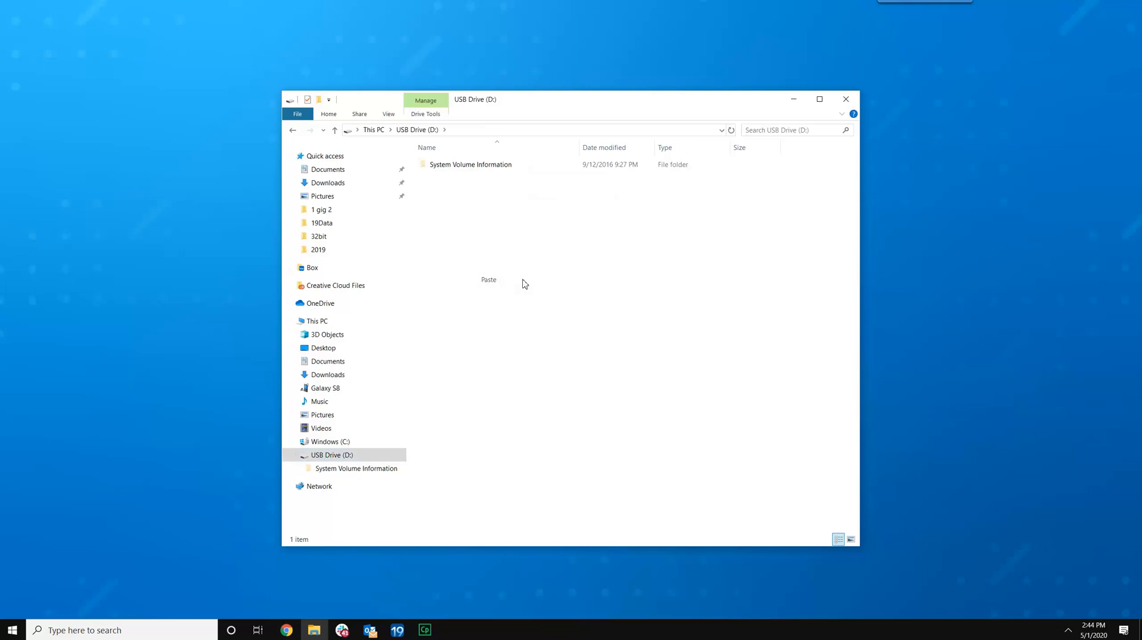
pyautogui.click(488, 280)
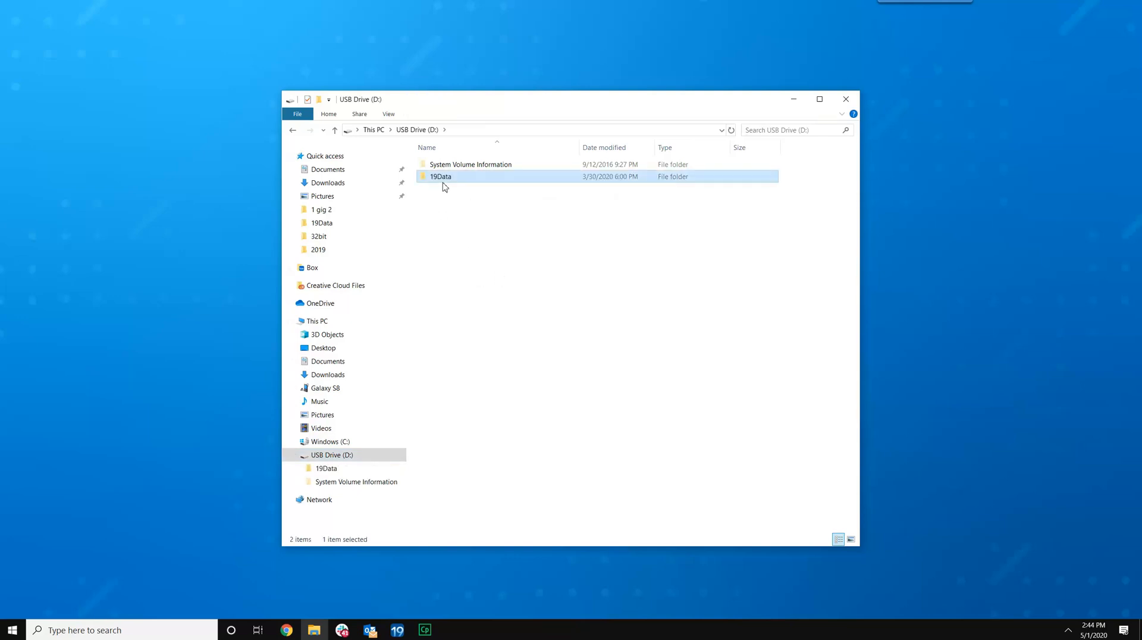
pyautogui.moveTo(452, 189)
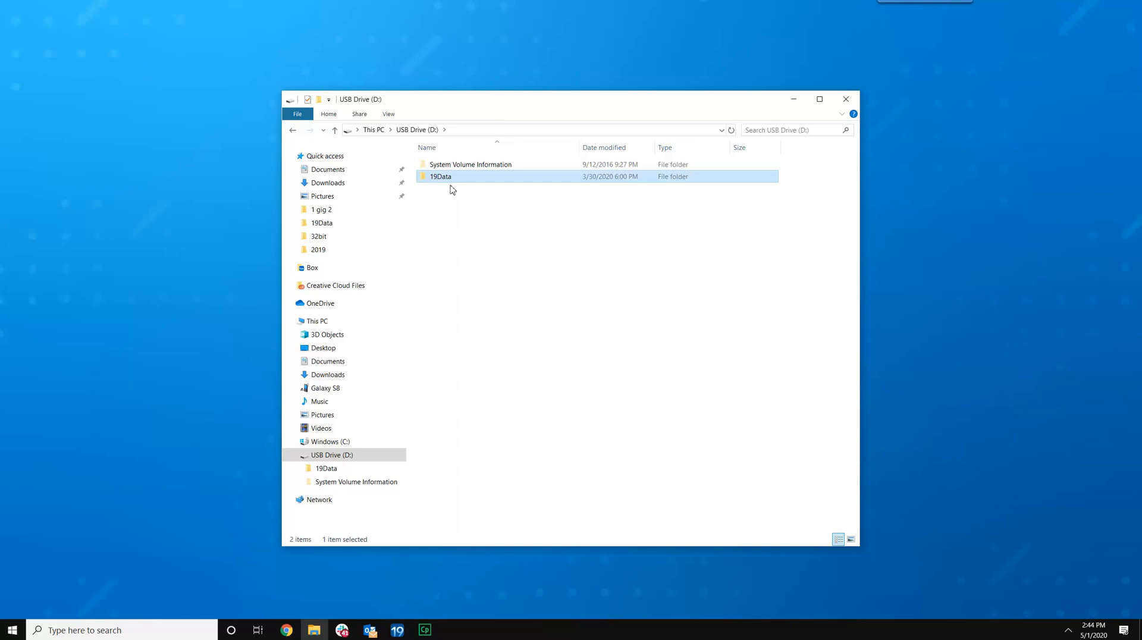
pyautogui.moveTo(1052, 622)
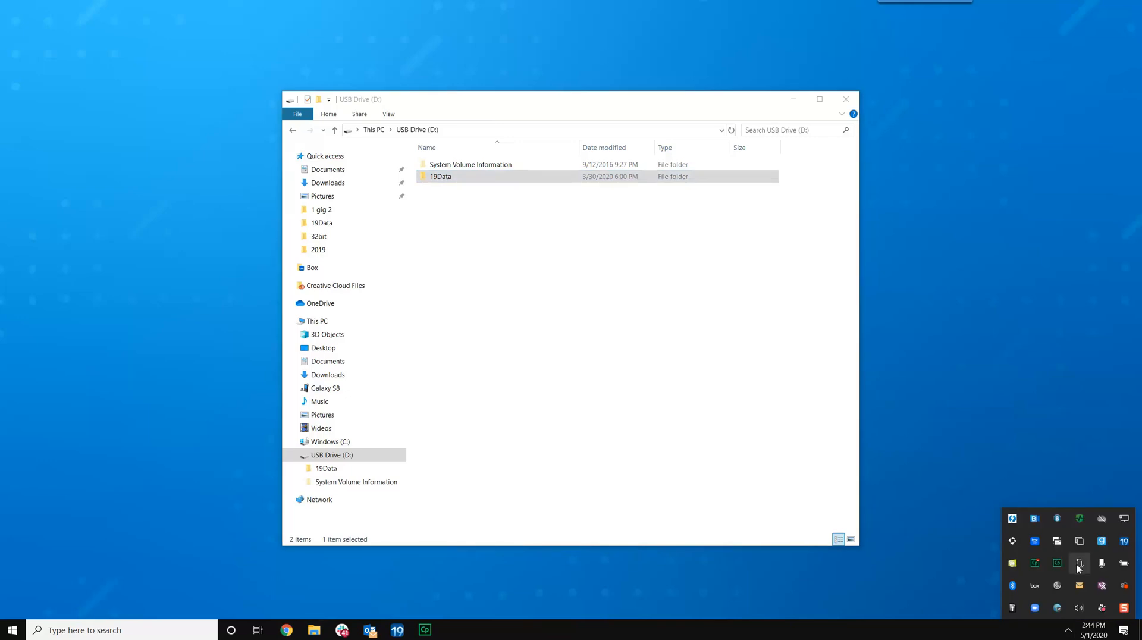
pyautogui.moveTo(1079, 564)
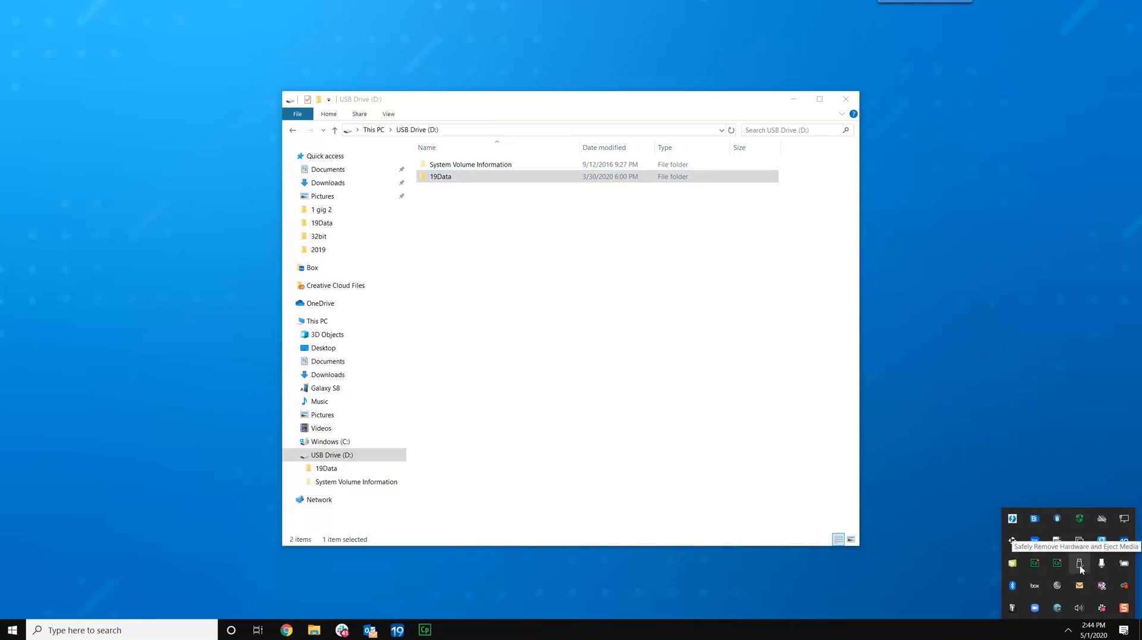
# Safely eject USB Drive (D:) and minimise File Explorer to the desktop
pyautogui.click(1080, 567)
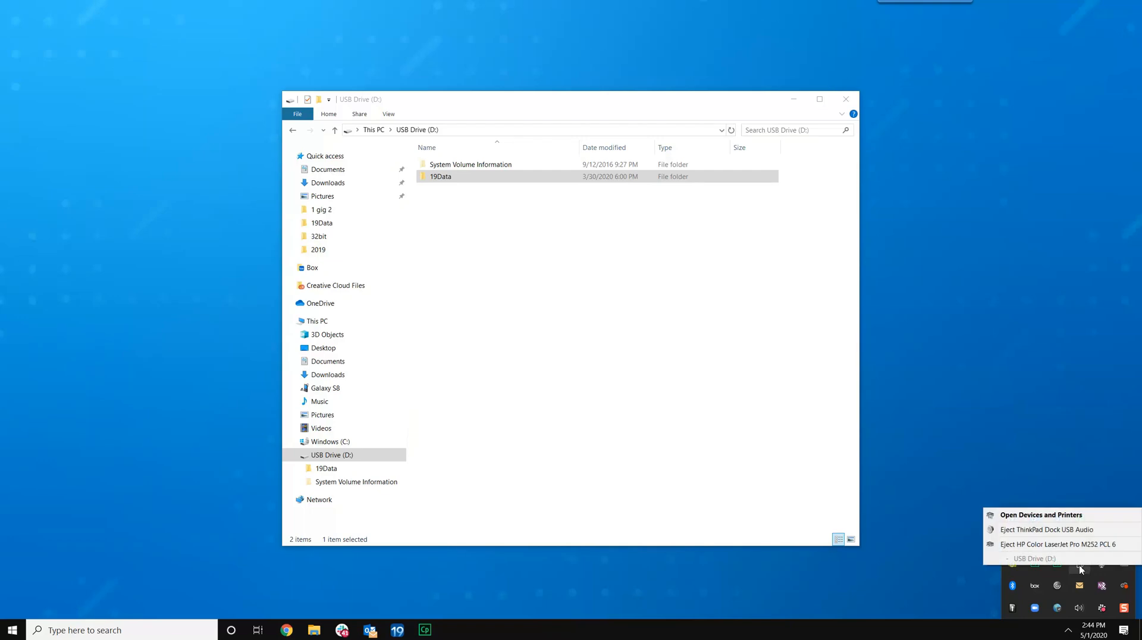
pyautogui.moveTo(1067, 546)
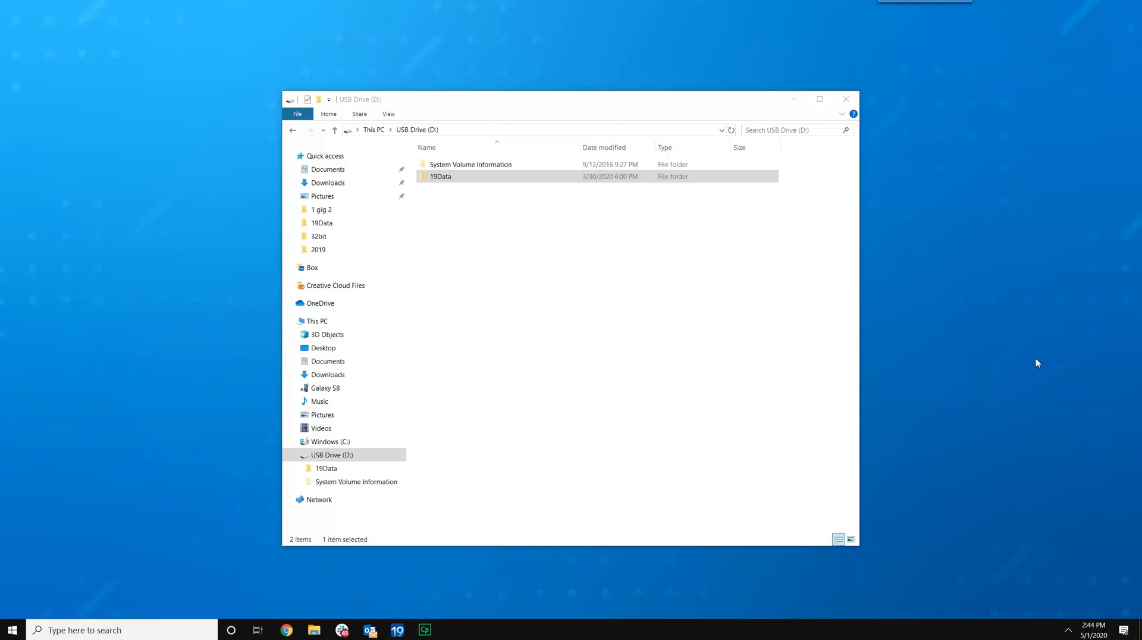
pyautogui.moveTo(978, 174)
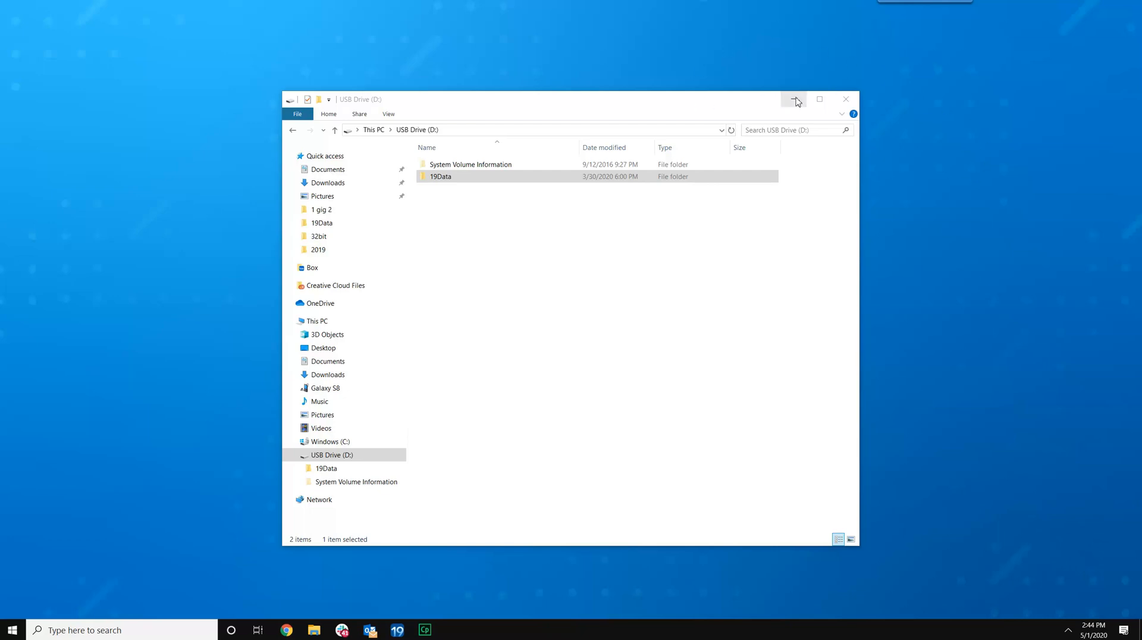
pyautogui.moveTo(795, 98)
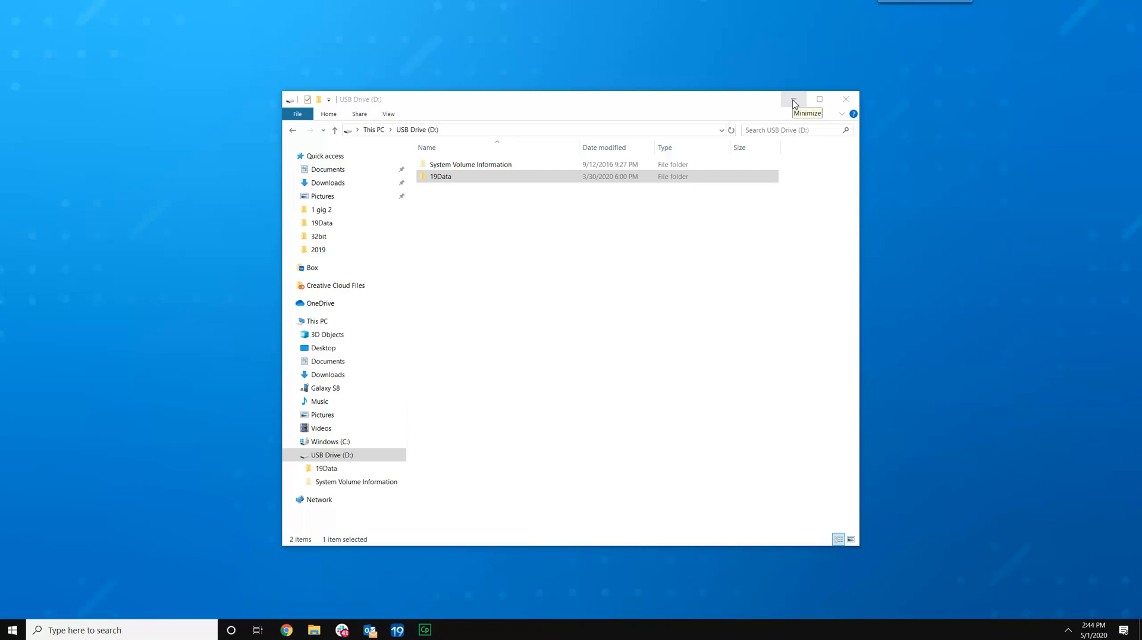
pyautogui.click(793, 99)
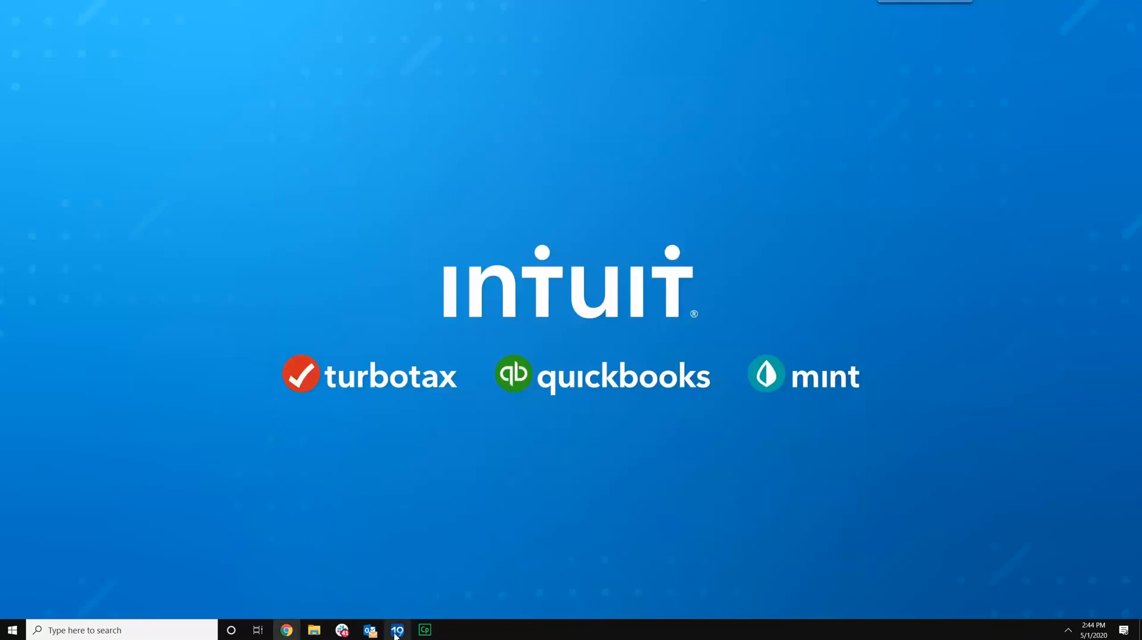
# Launch the Restore Client Files dialog from File > Client File Maintenance in ProSeries 2019
pyautogui.click(398, 631)
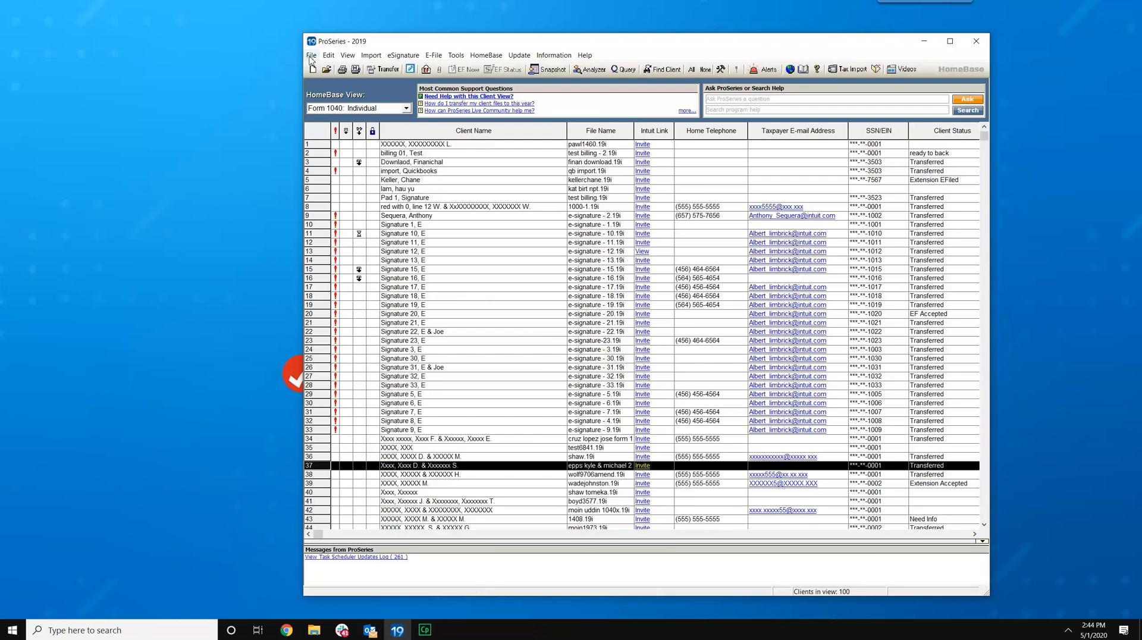
pyautogui.click(312, 55)
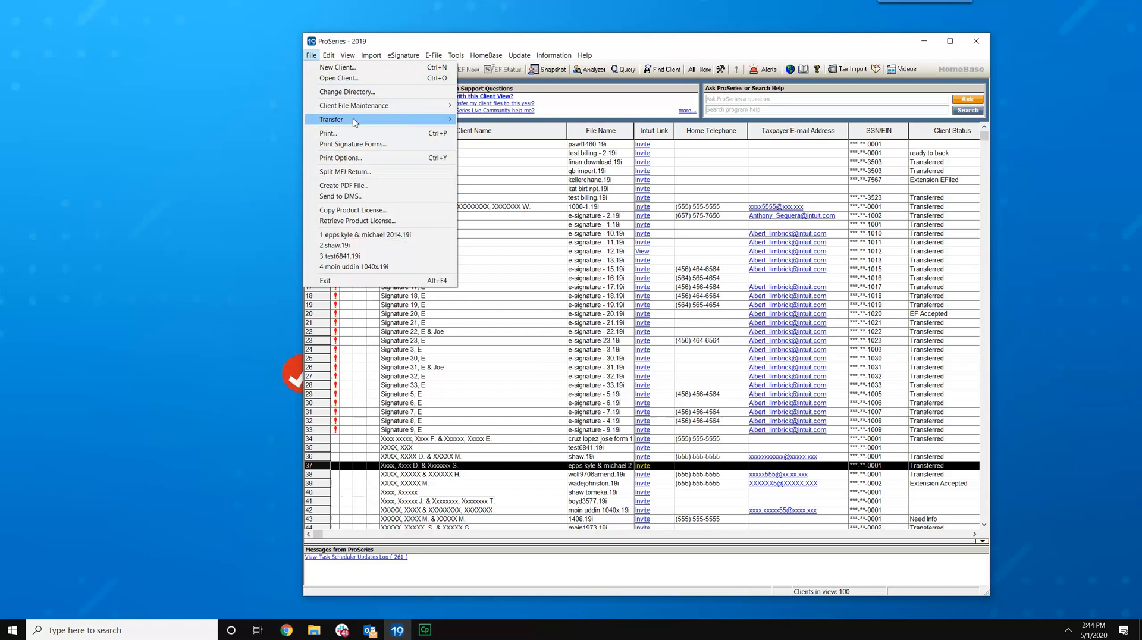
pyautogui.moveTo(354, 105)
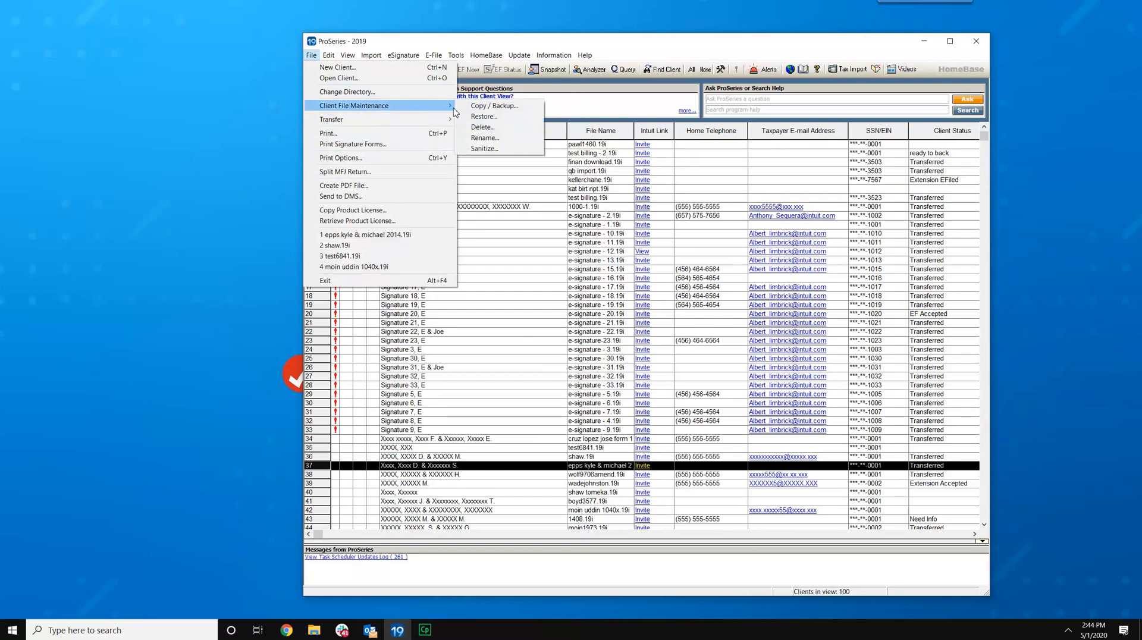
pyautogui.click(483, 115)
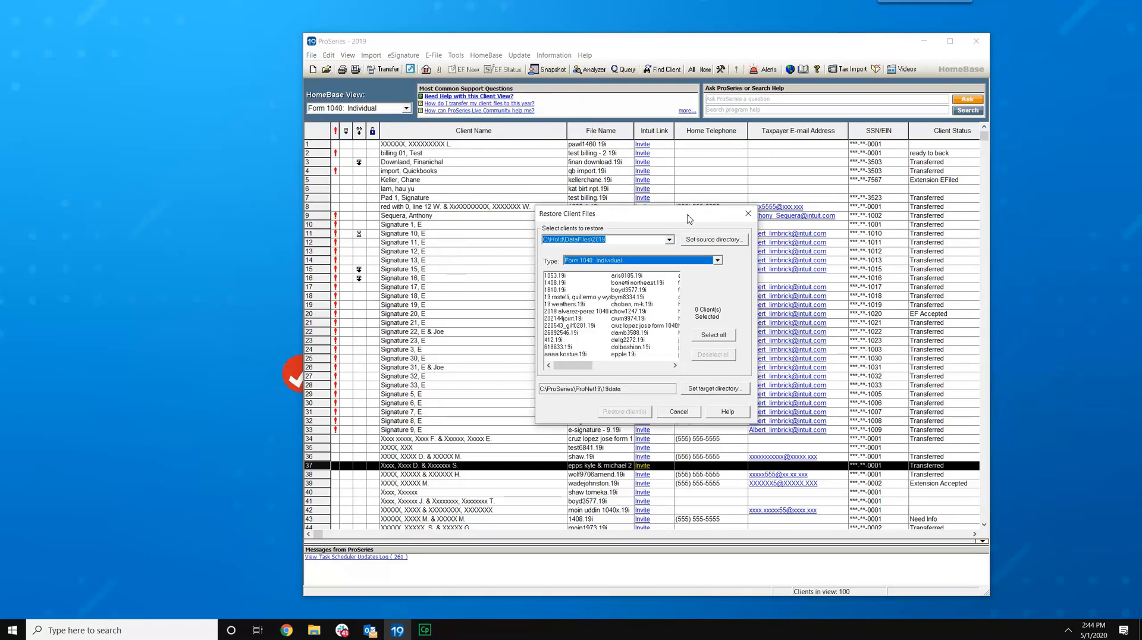
pyautogui.moveTo(623, 248)
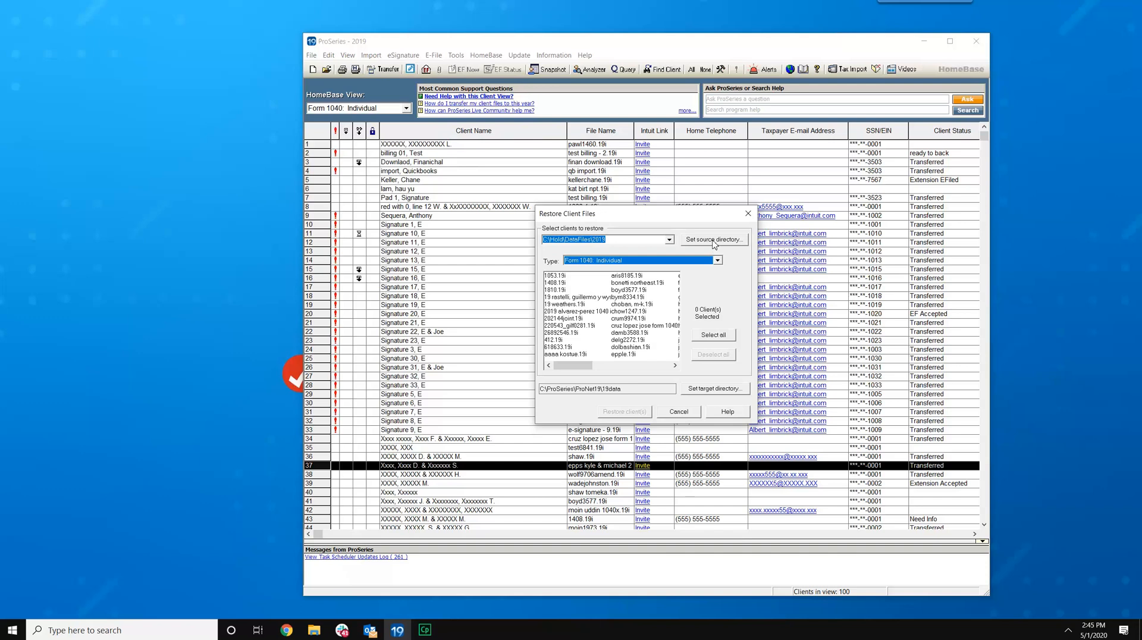
# Set the restore source directory to the 19data folder on USB Drive (D:)
pyautogui.click(714, 239)
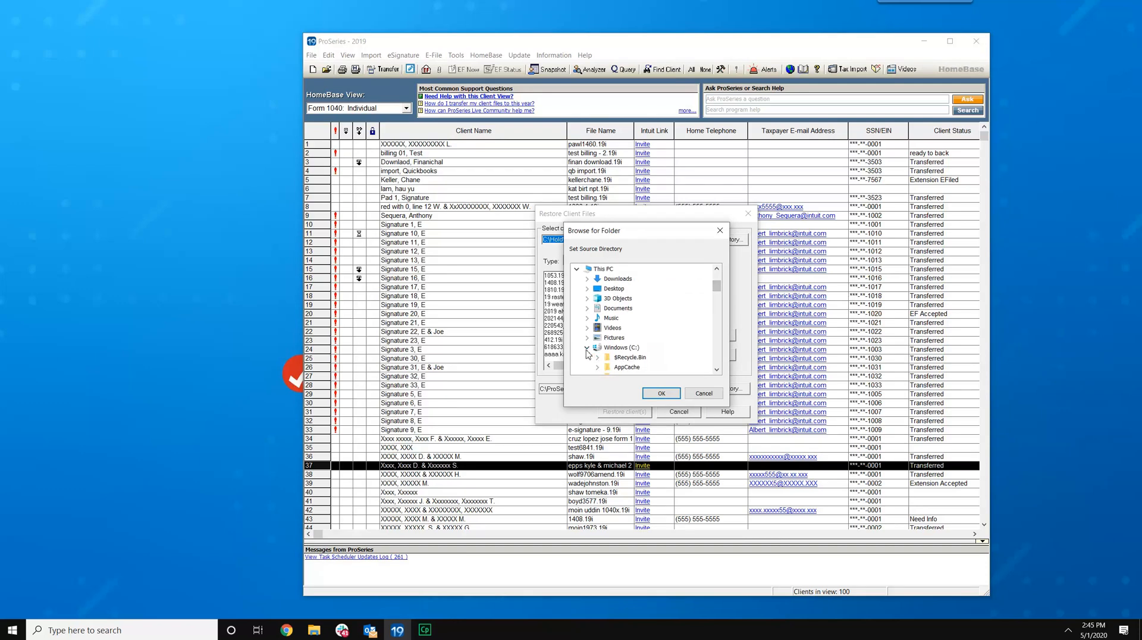
pyautogui.click(587, 348)
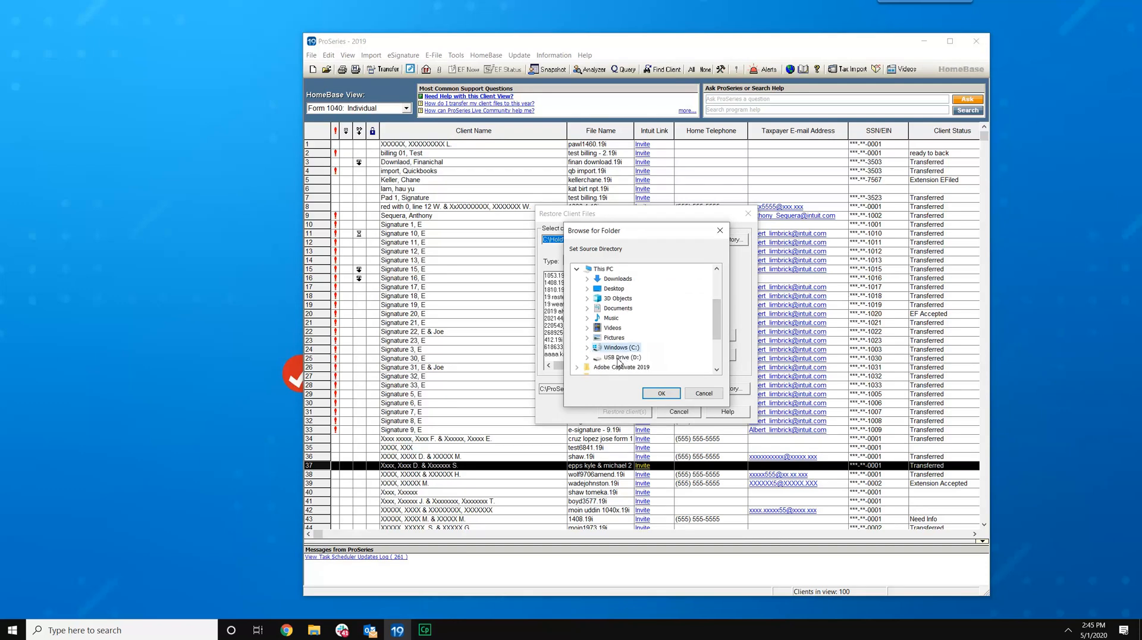
pyautogui.click(588, 357)
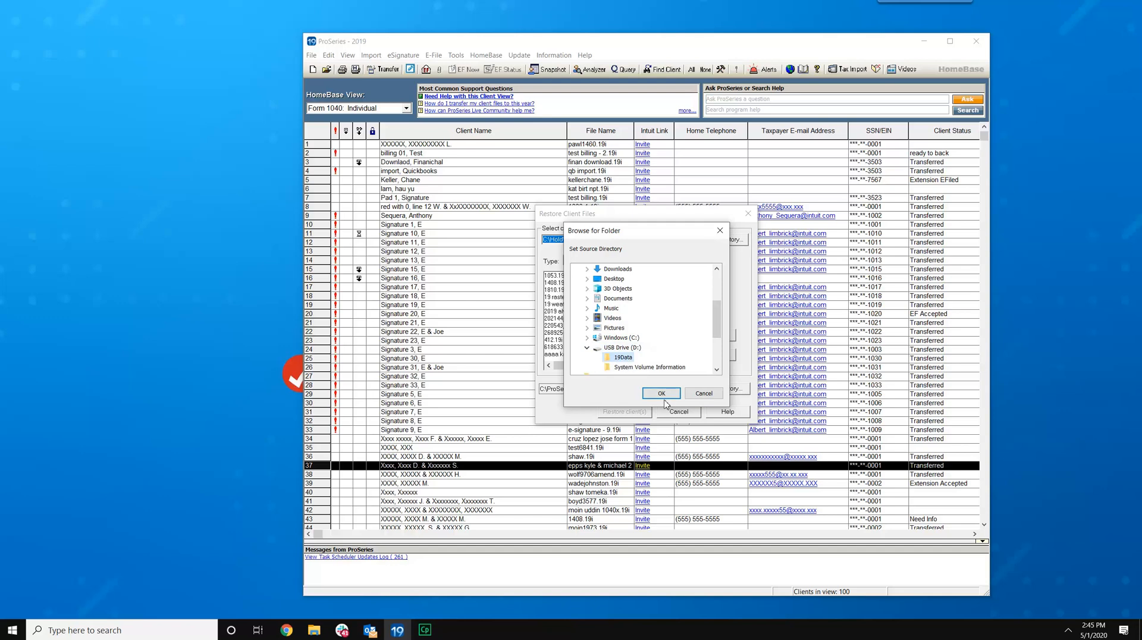
pyautogui.click(661, 393)
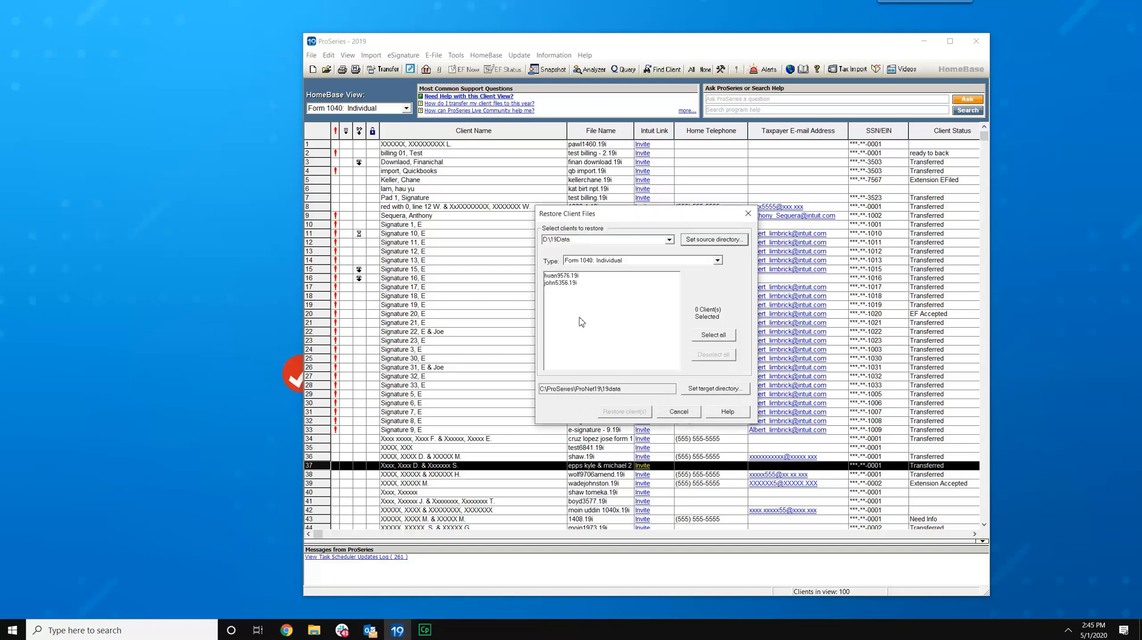
pyautogui.moveTo(560, 292)
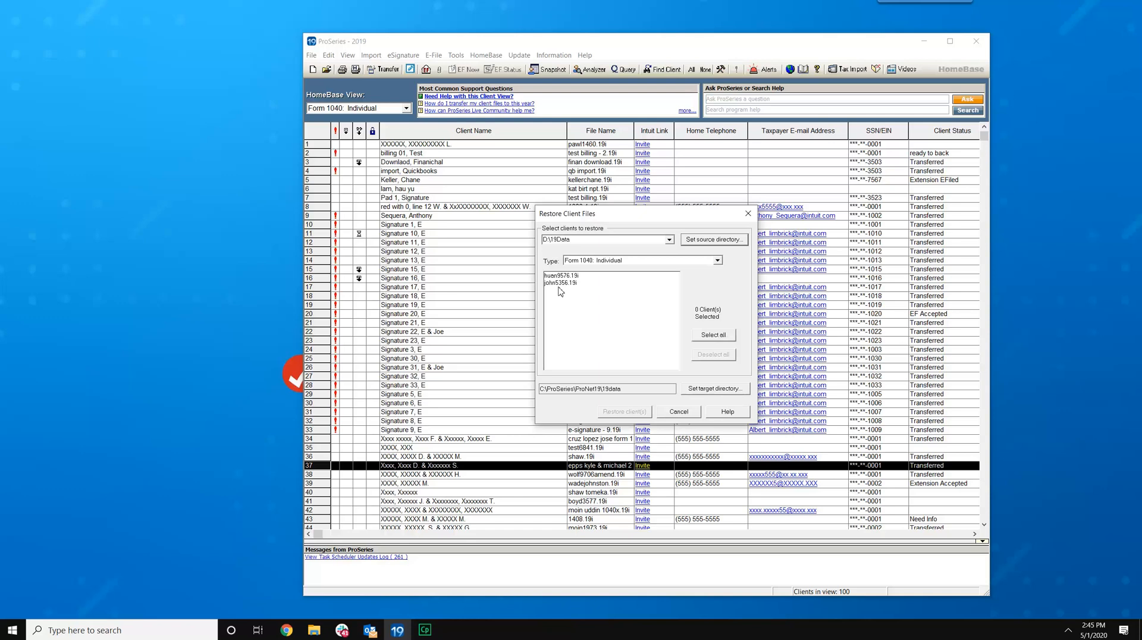
pyautogui.moveTo(657, 281)
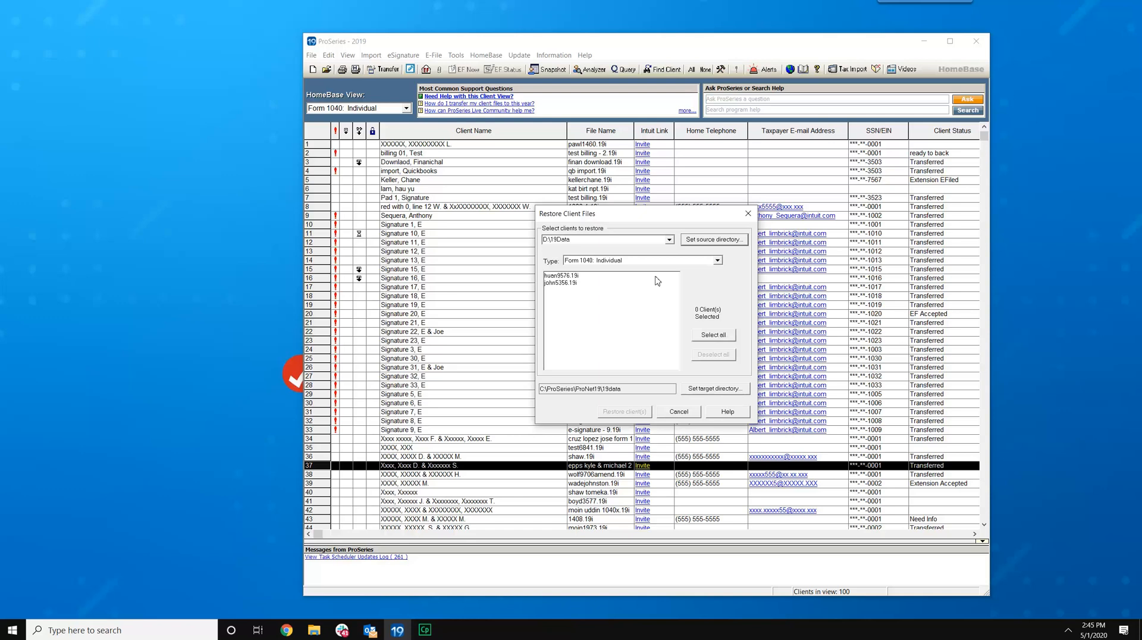
pyautogui.moveTo(592, 314)
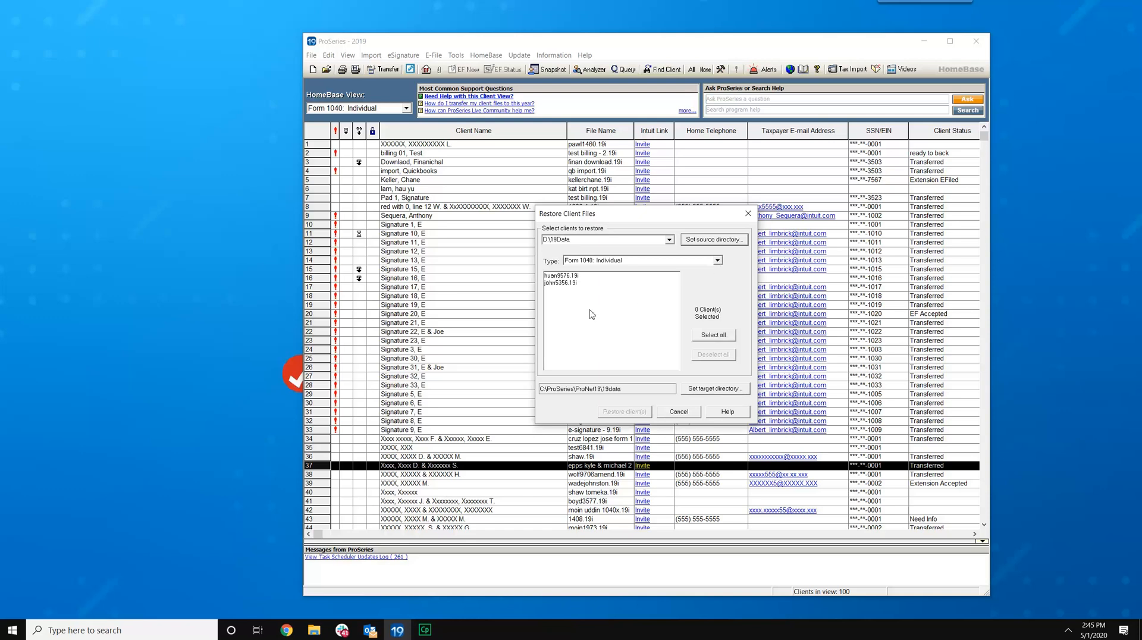
pyautogui.moveTo(631, 312)
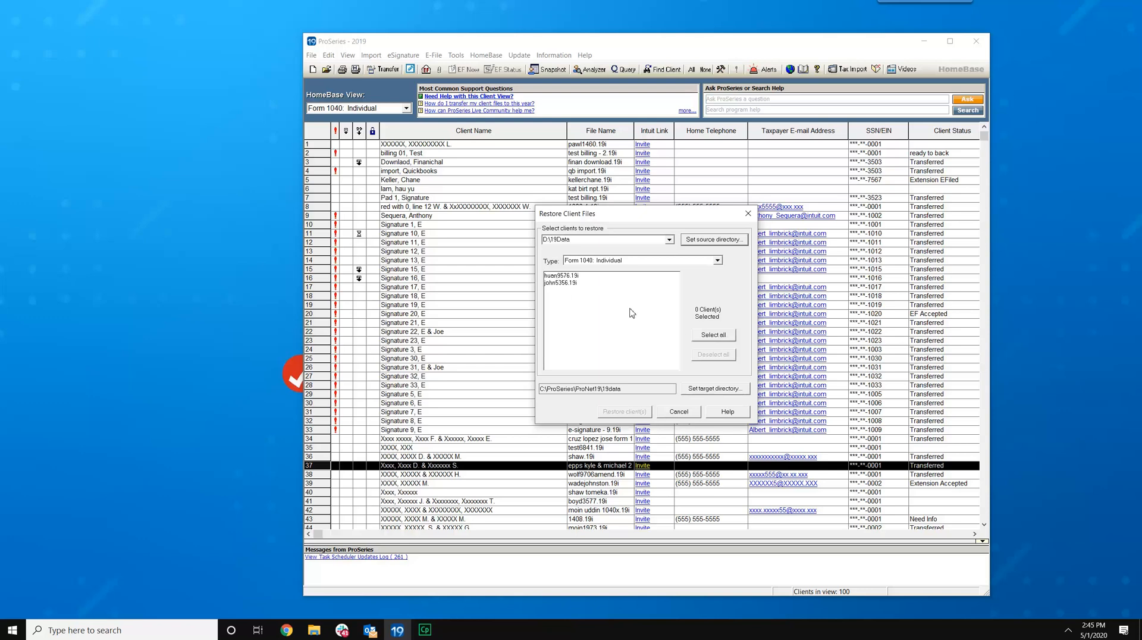
# Select all returns, switch Type to All Tax Returns, and select all four client files
pyautogui.click(713, 335)
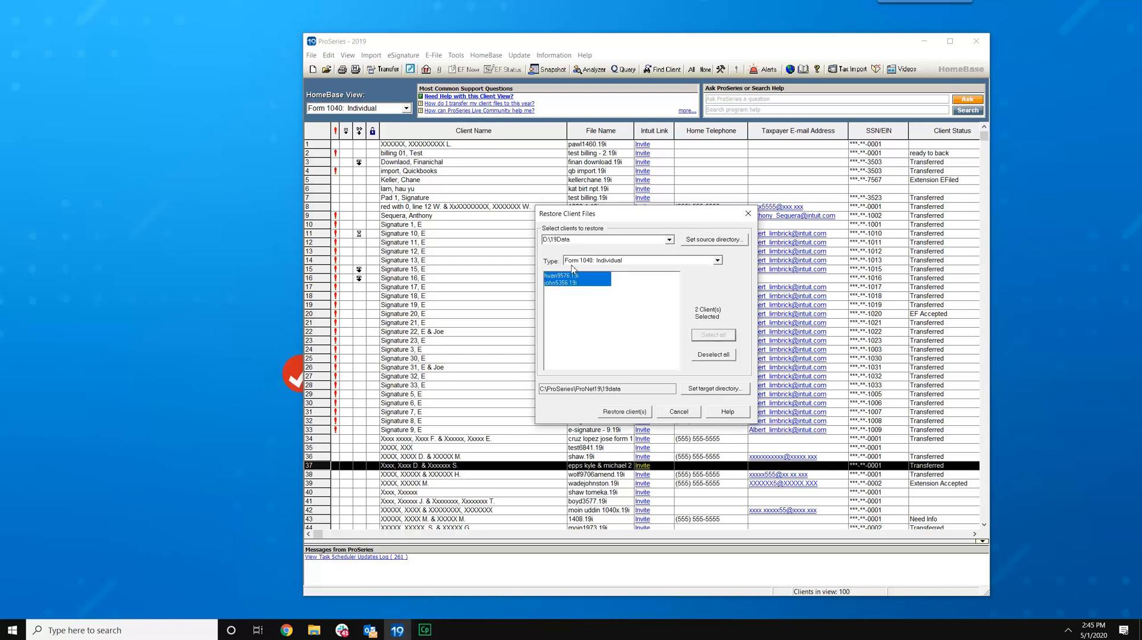
pyautogui.moveTo(628, 268)
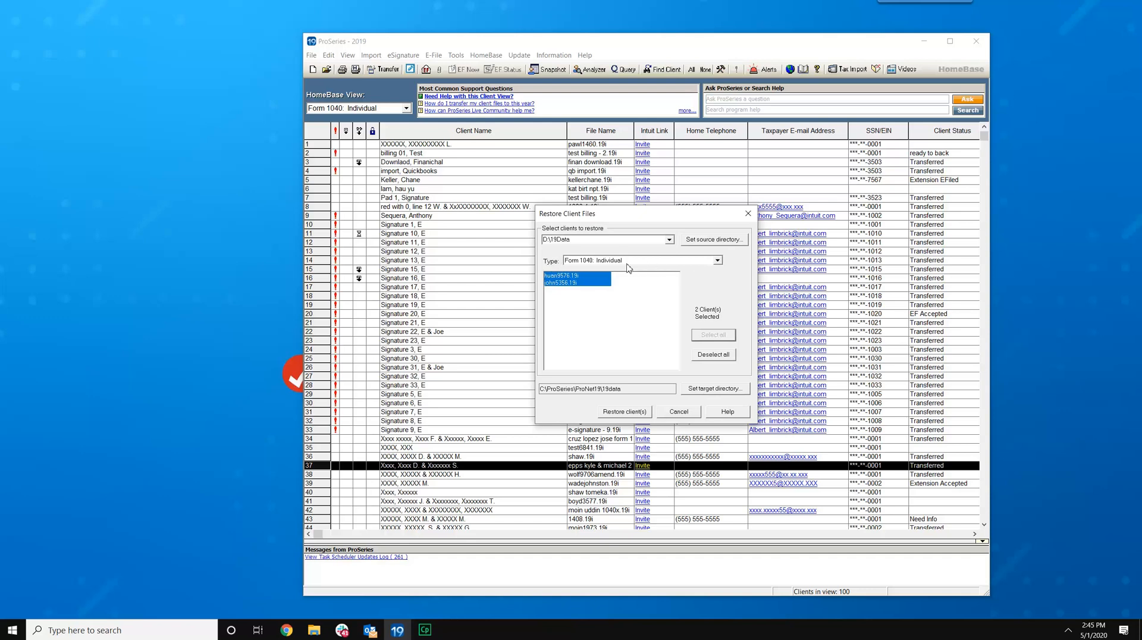
pyautogui.moveTo(624, 266)
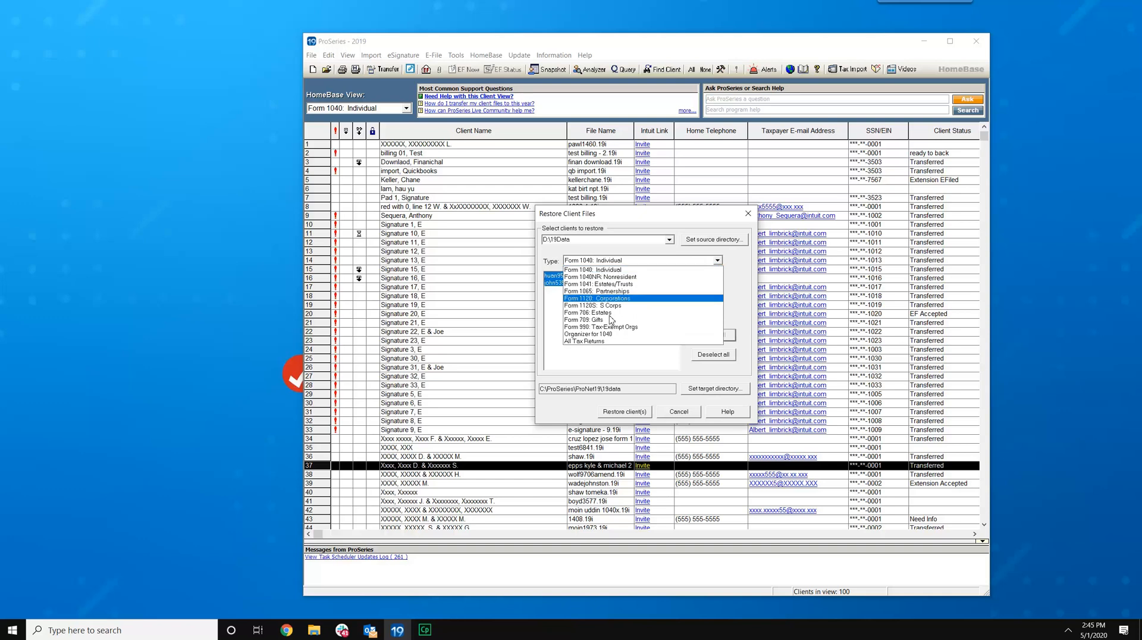
pyautogui.click(583, 340)
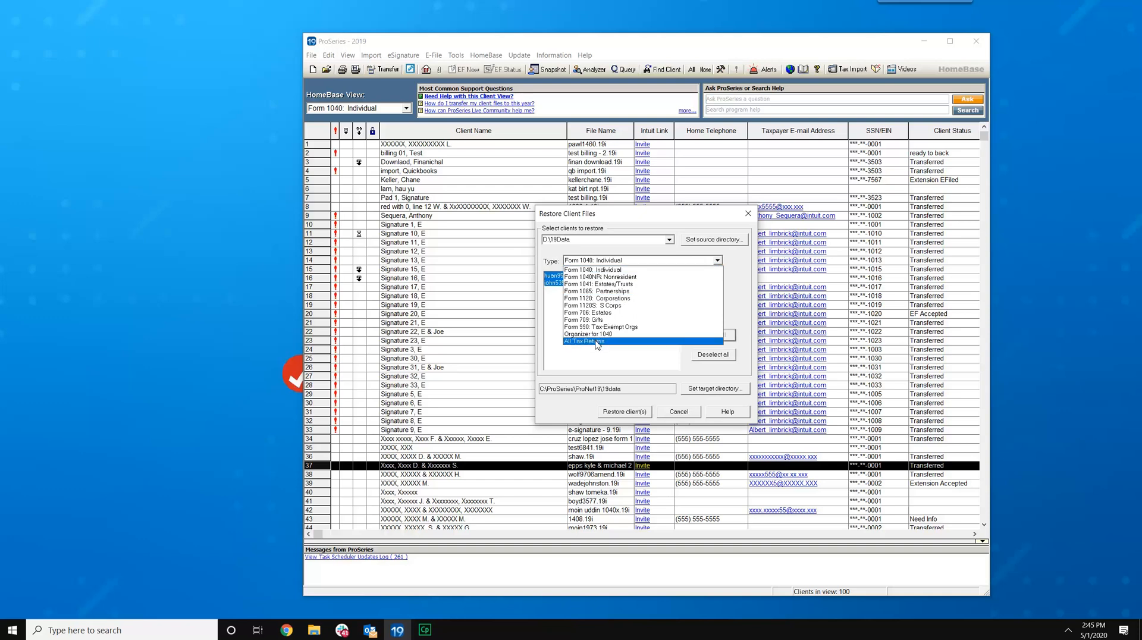
pyautogui.click(583, 342)
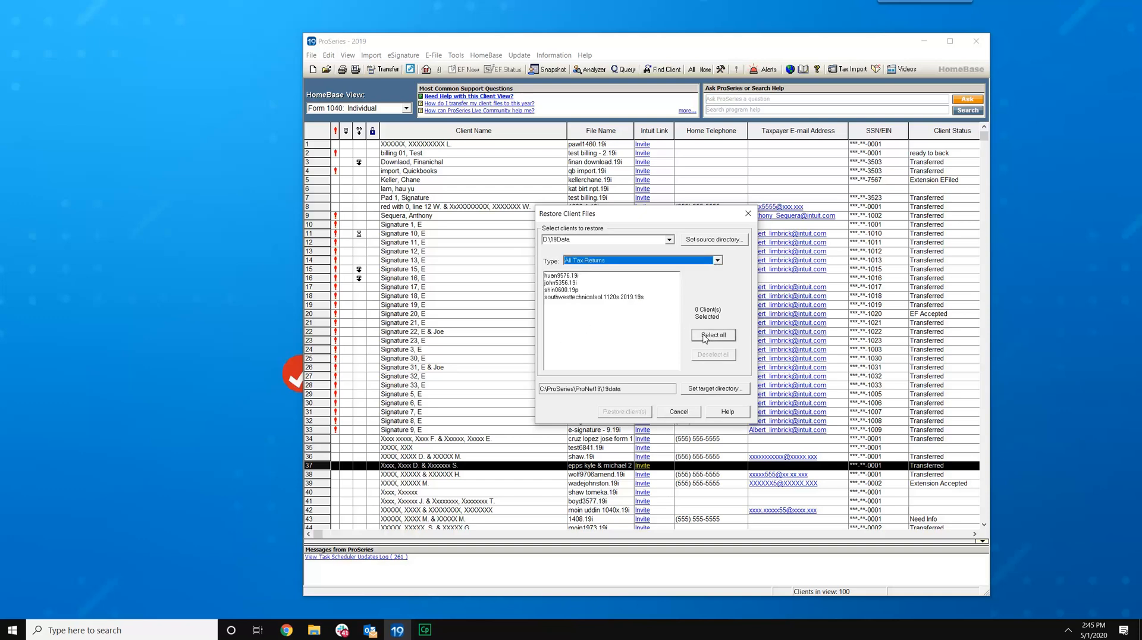
pyautogui.click(712, 334)
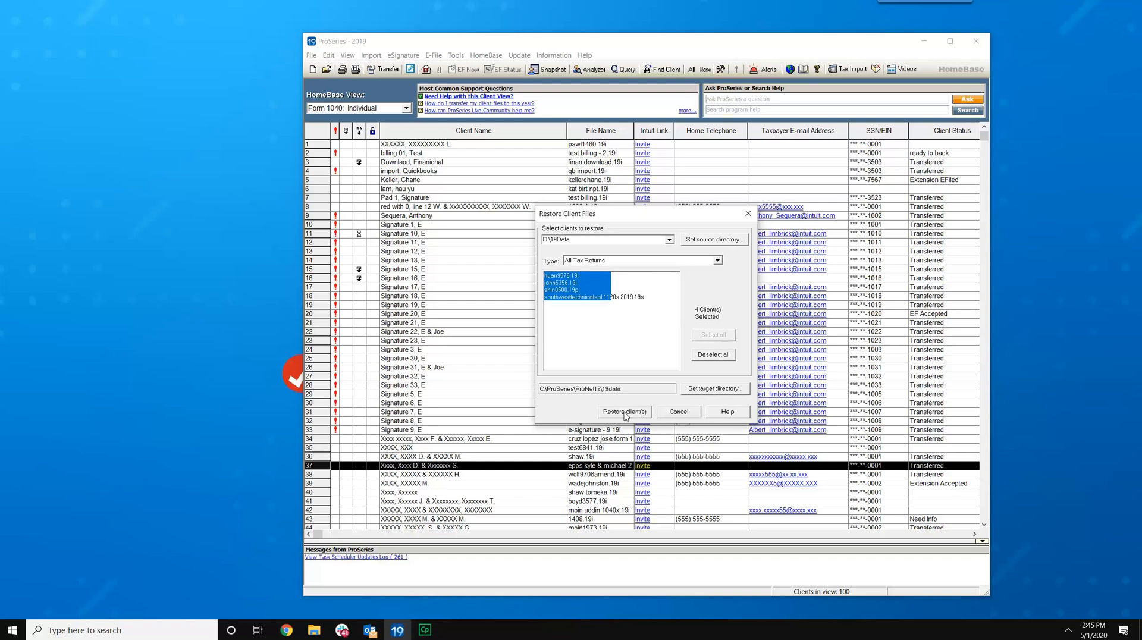
# Restore the four selected client files and return to the HomeBase client list
pyautogui.click(625, 412)
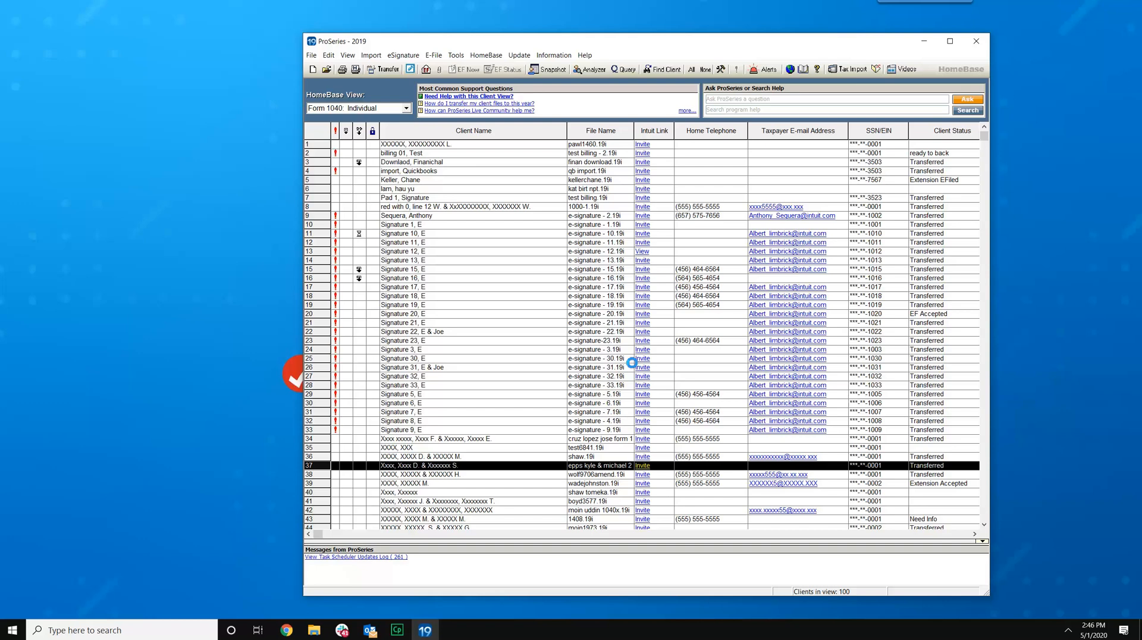
pyautogui.moveTo(383, 382)
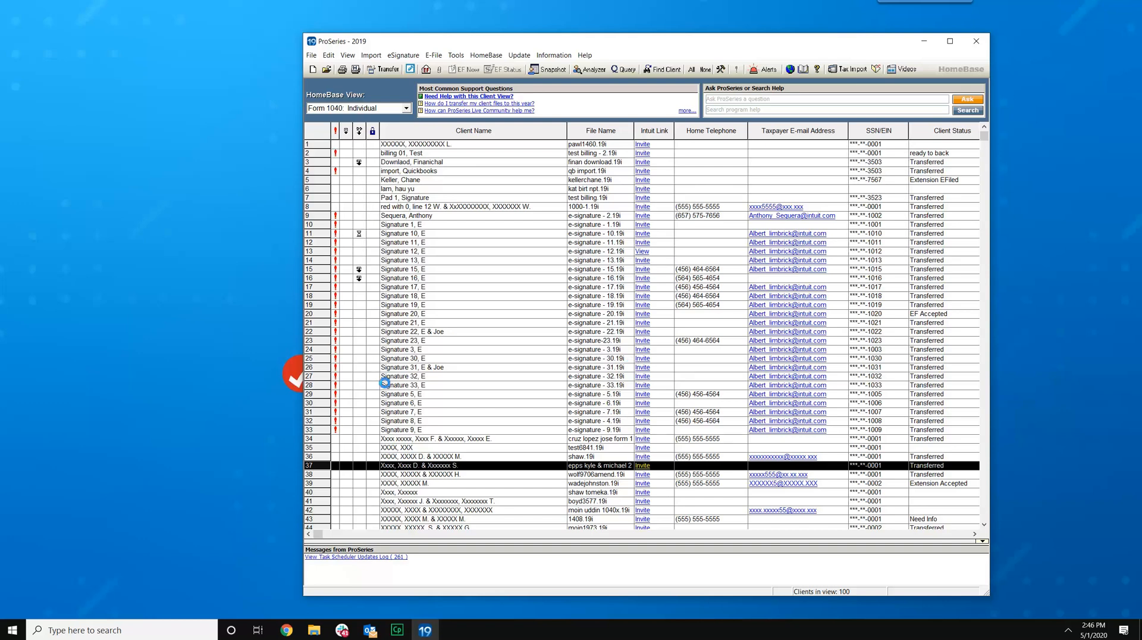